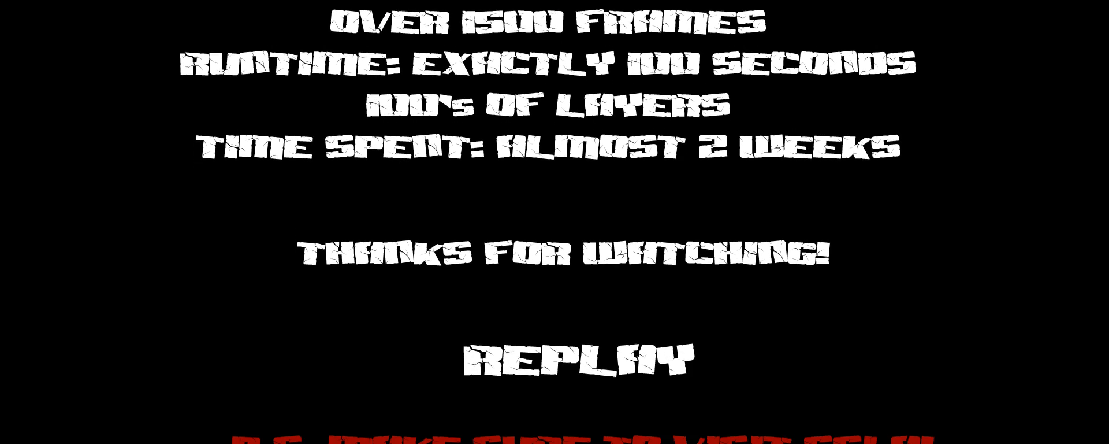
scroll("down", 3)
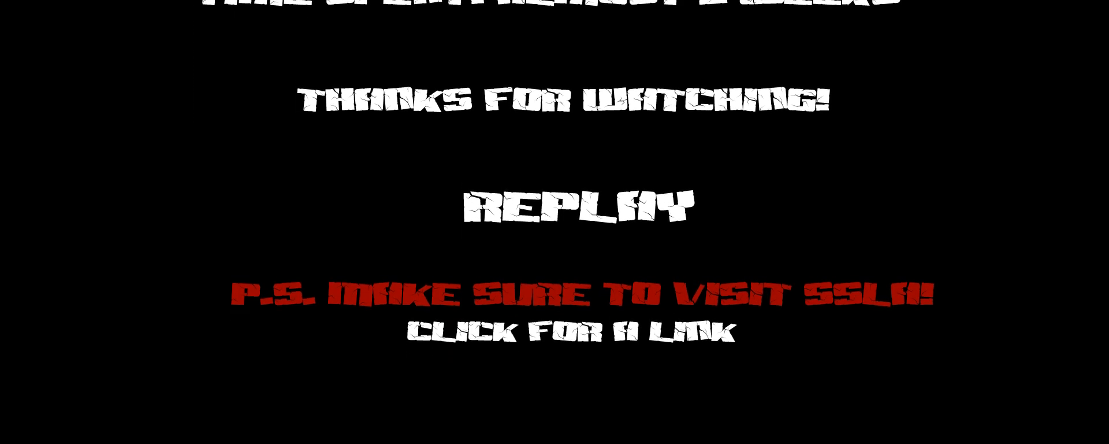